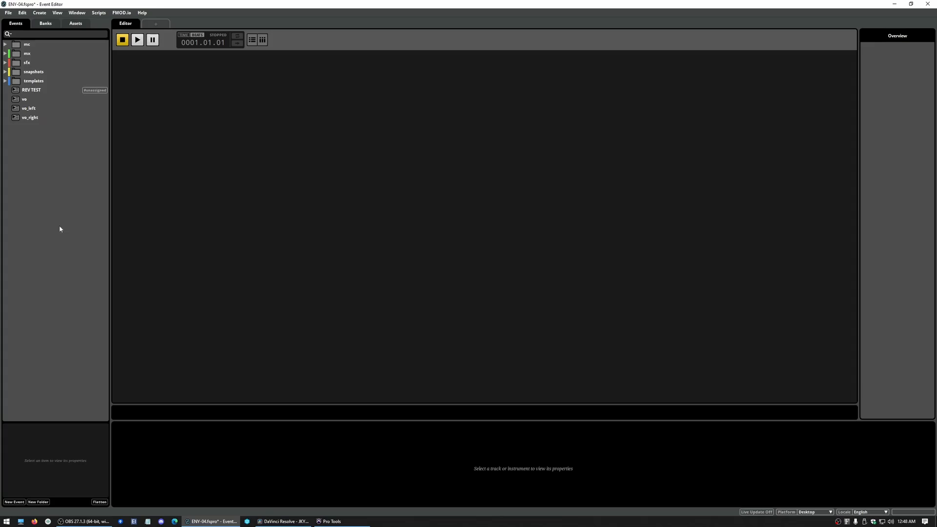
mouse_move(56, 149)
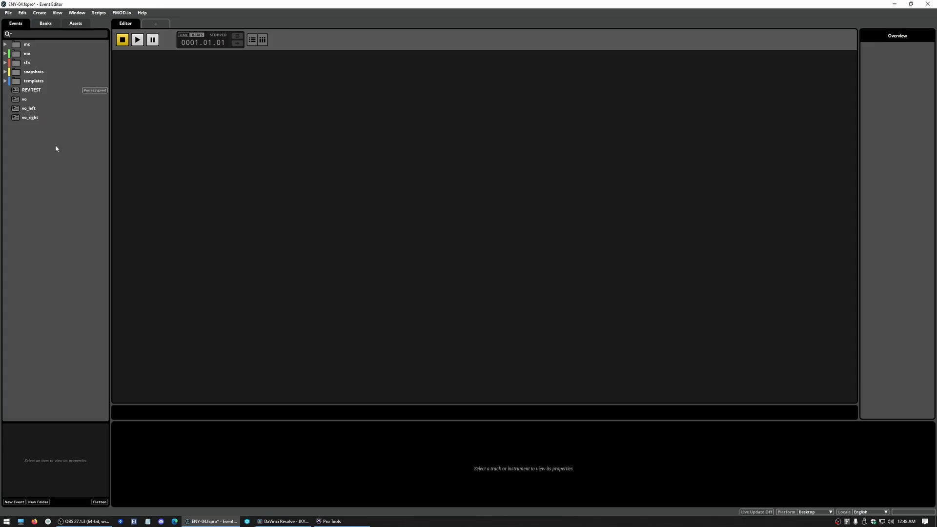
mouse_move(139, 171)
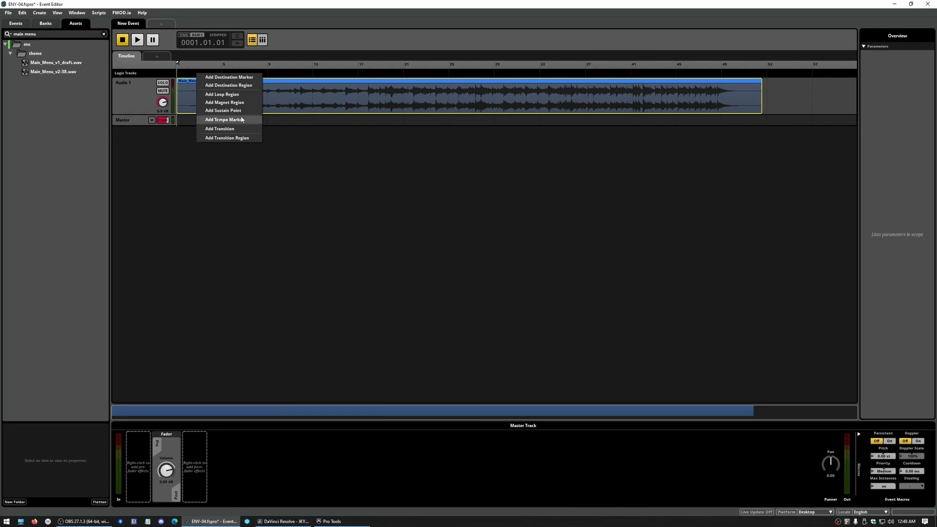
Add a tempo marker at bar 1 above the Main_Menu_v2-38 clip.
left_click(224, 120)
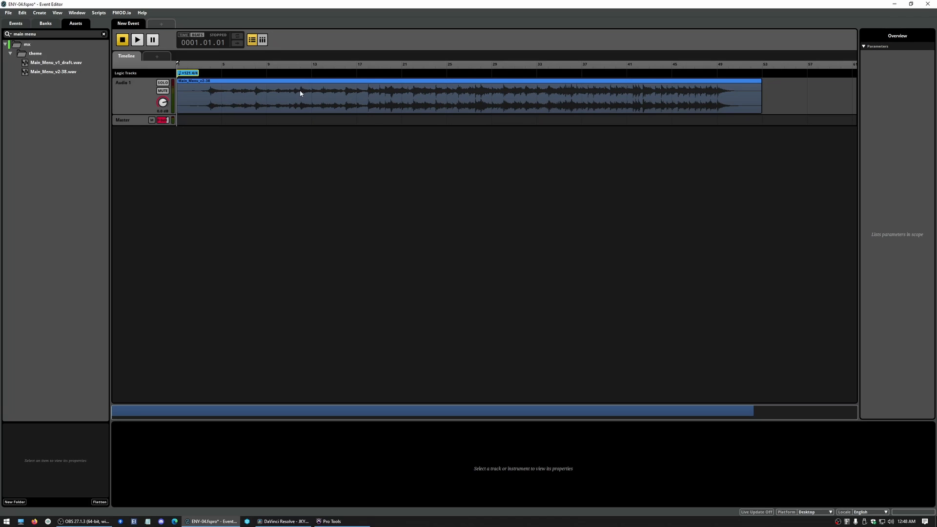
mouse_move(256, 96)
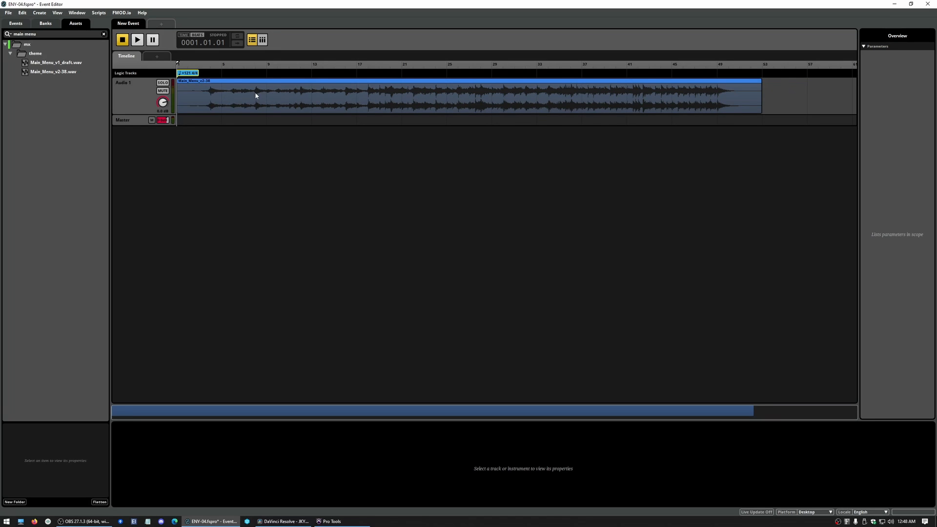
mouse_move(265, 94)
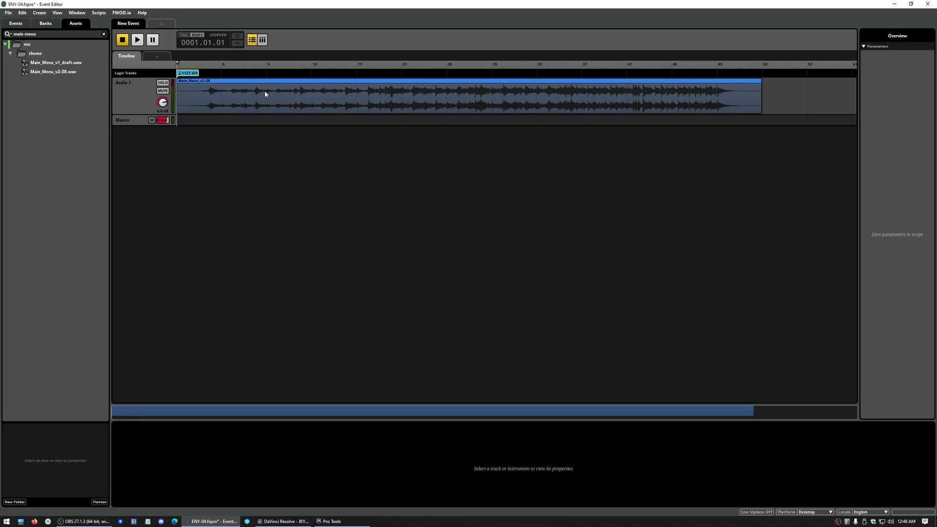
Add a 'Start' destination marker and a 'To Start' transition marker near bar 9.
right_click(250, 78)
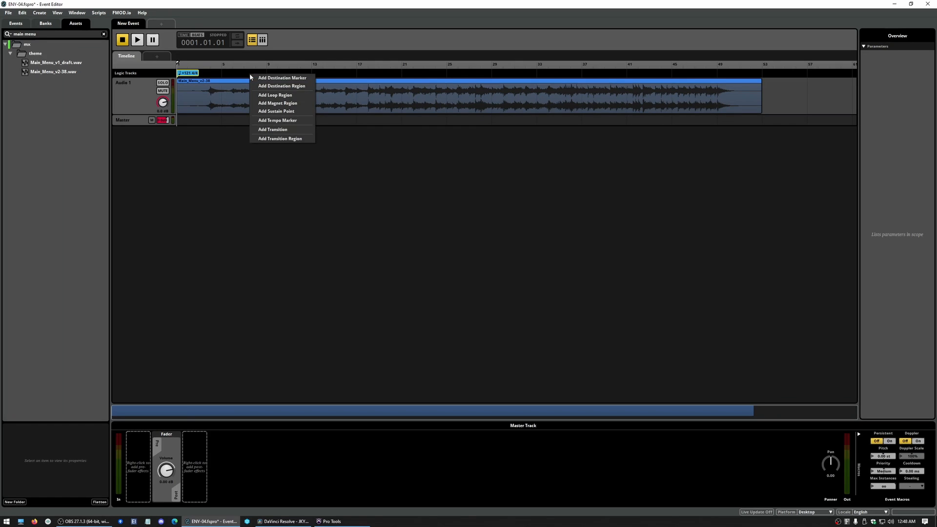
left_click(281, 78)
type("Start")
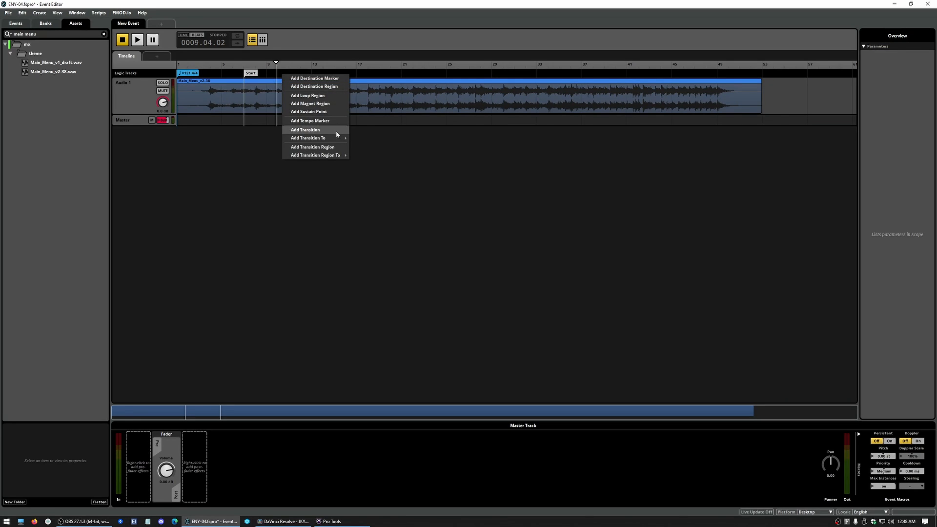
left_click(308, 138)
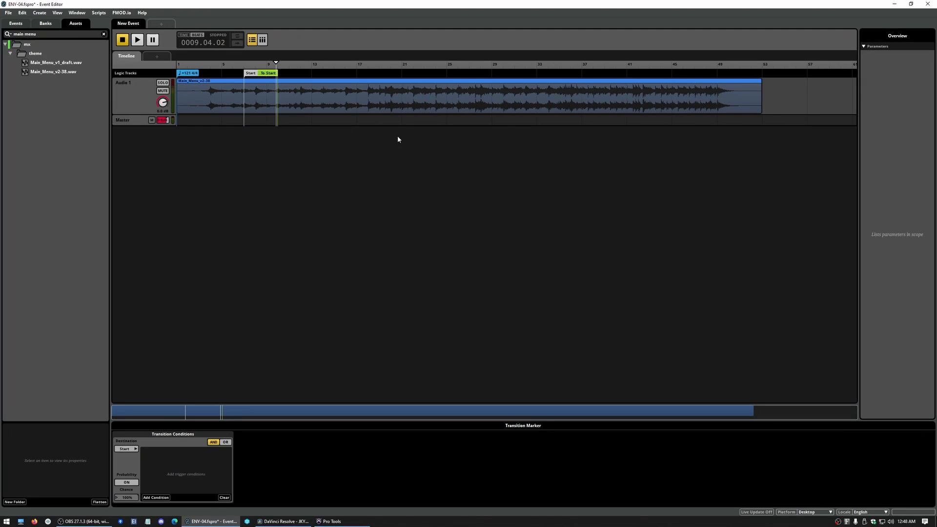
Move the To Start marker to bar 49, where the music fades.
left_click(131, 96)
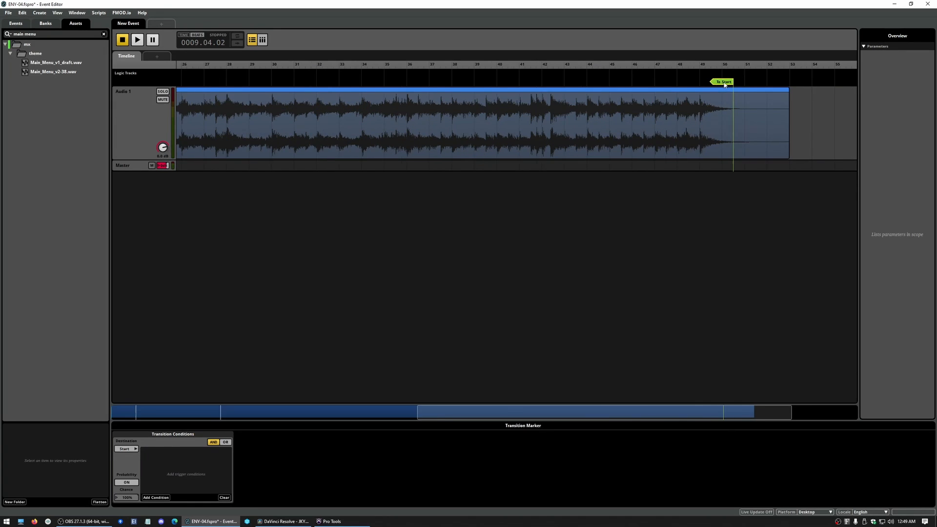
left_click_drag(724, 81, 711, 82)
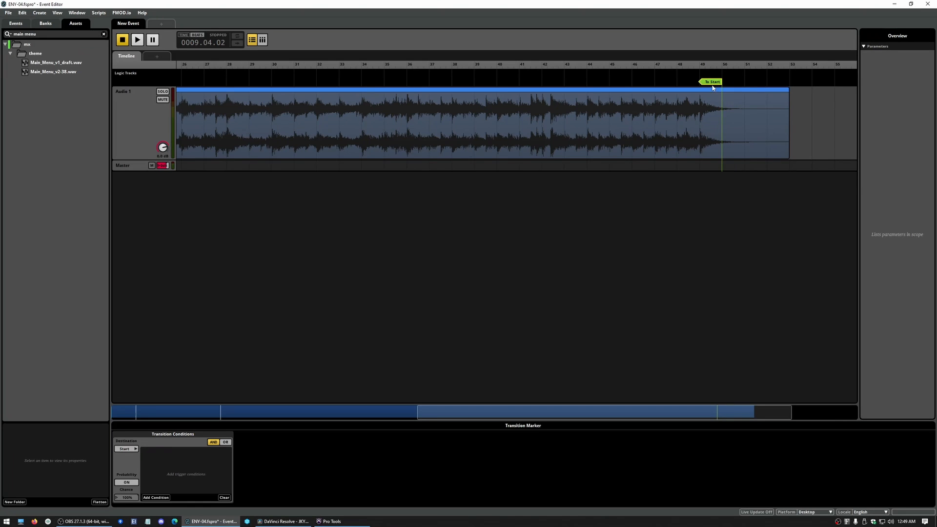
mouse_move(708, 90)
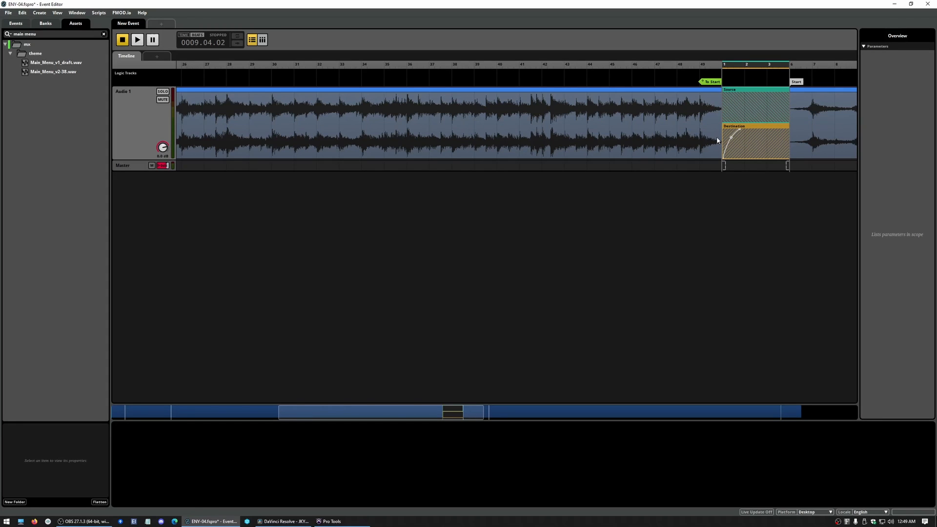
Play and stop the event, then select To Start to view its transition conditions.
left_click(137, 39)
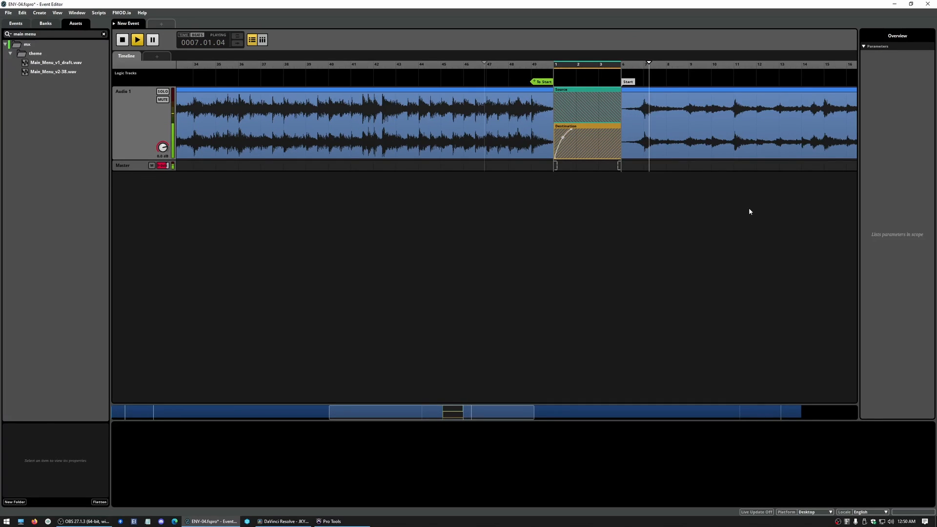
left_click(122, 39)
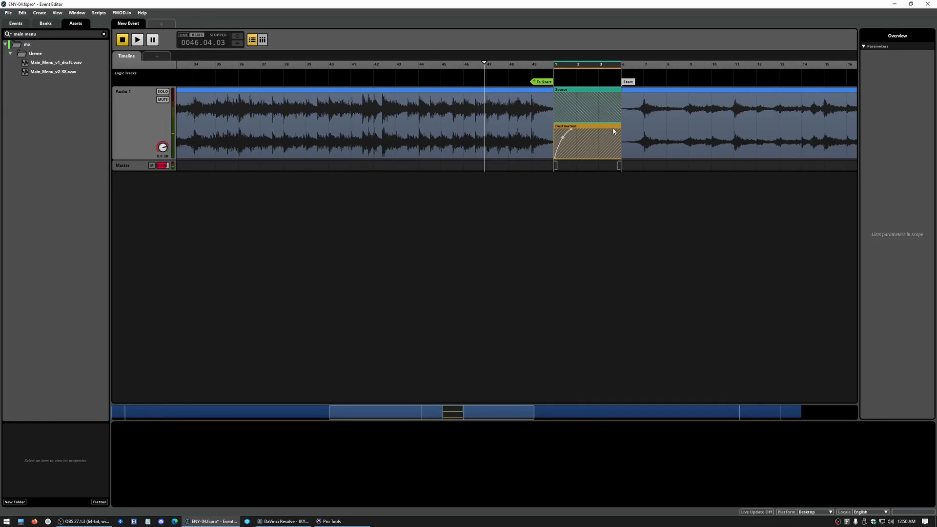
left_click(542, 82)
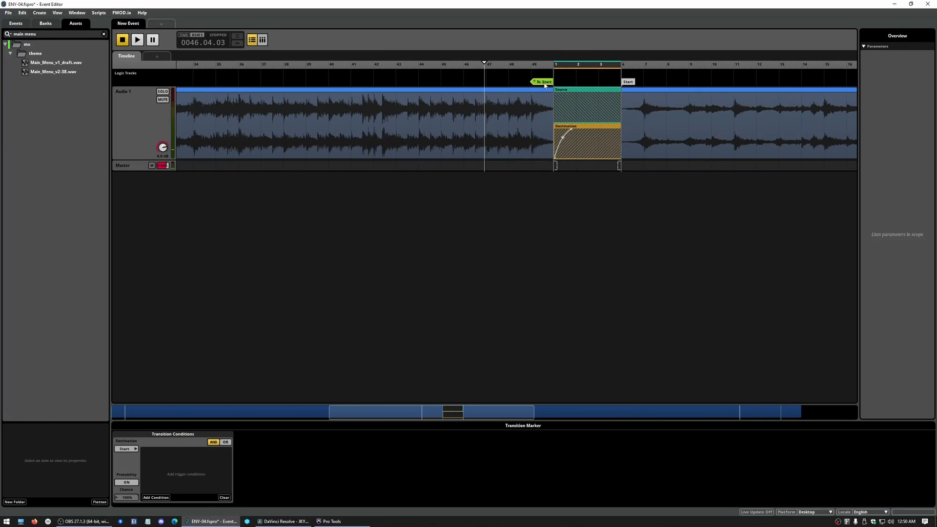